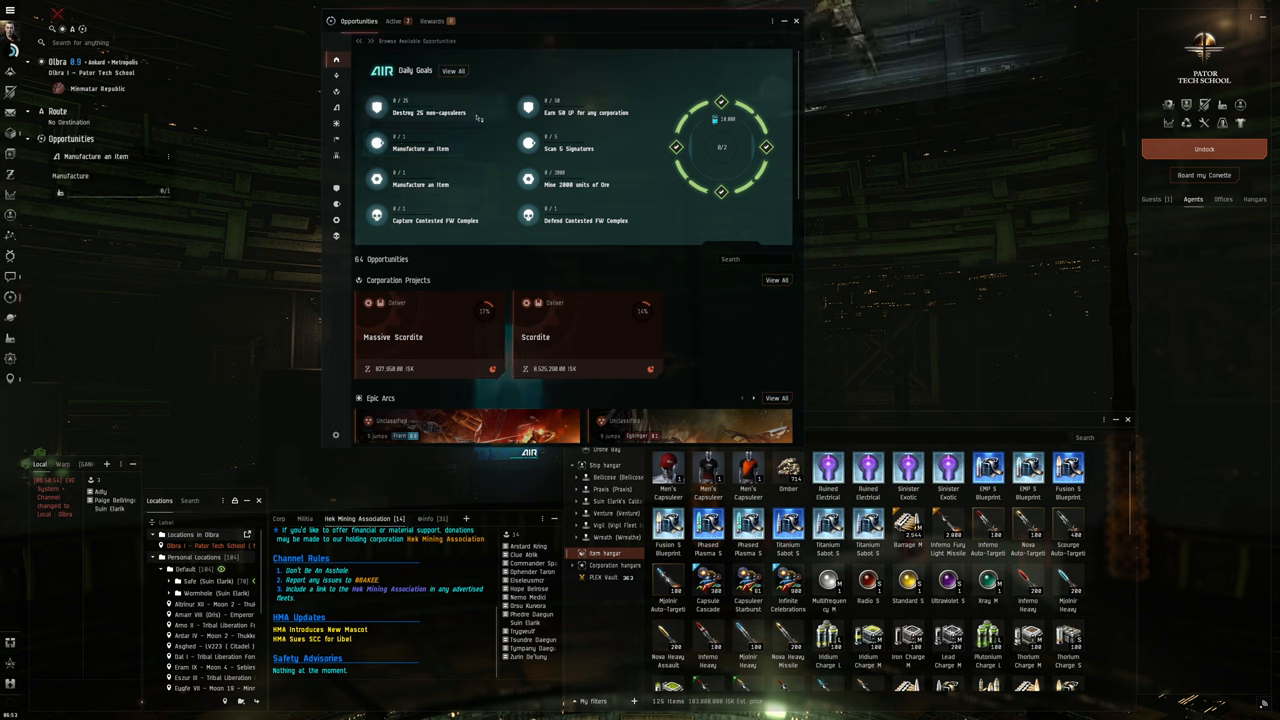
mouse_move(613, 73)
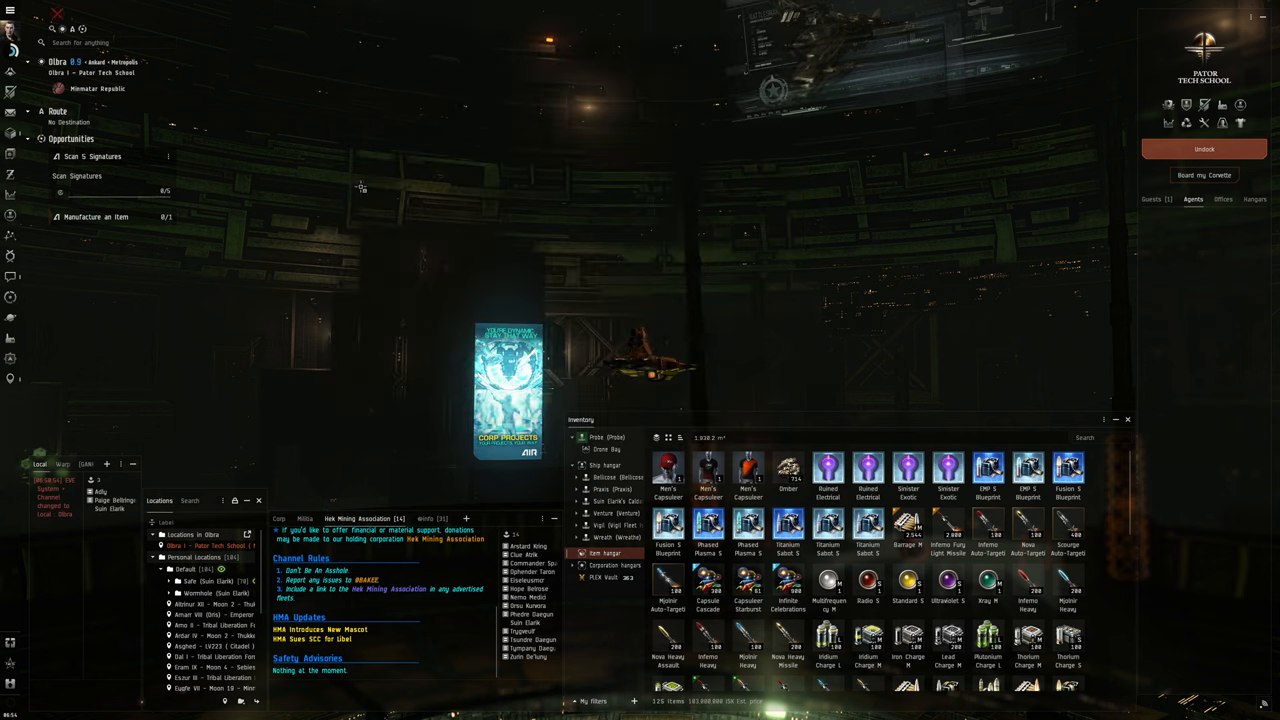
mouse_move(98, 287)
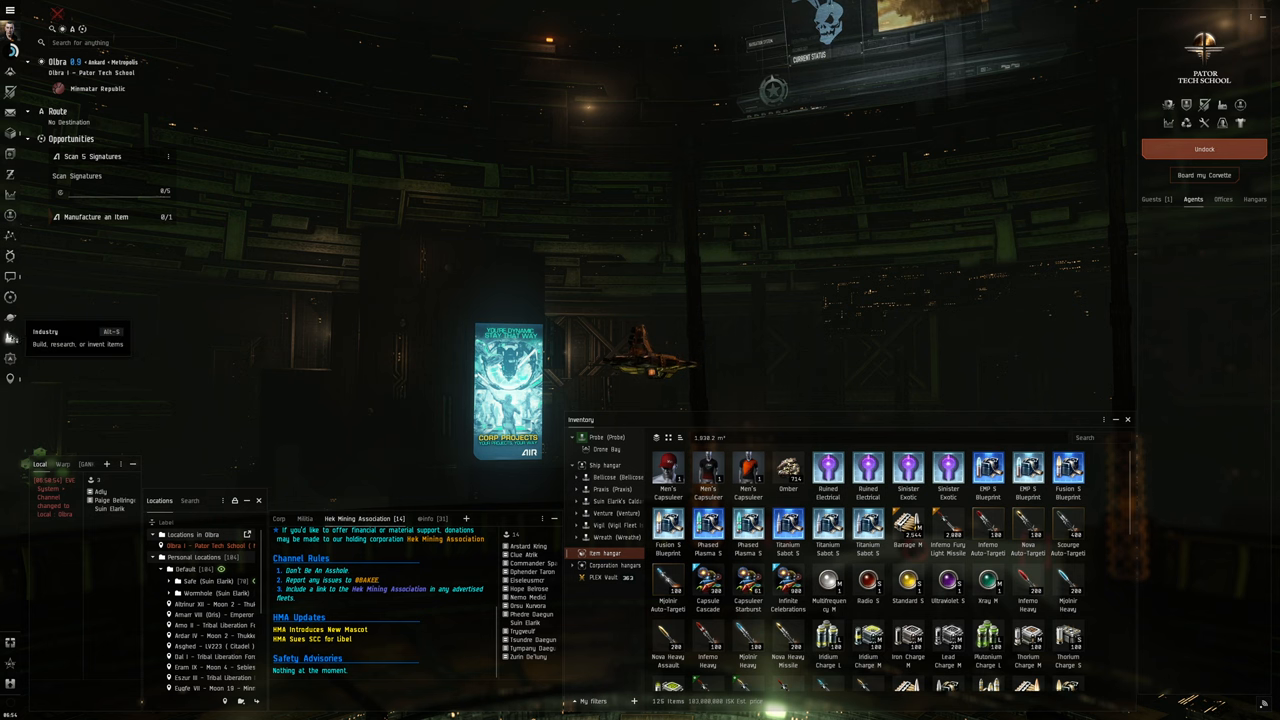
mouse_move(10, 320)
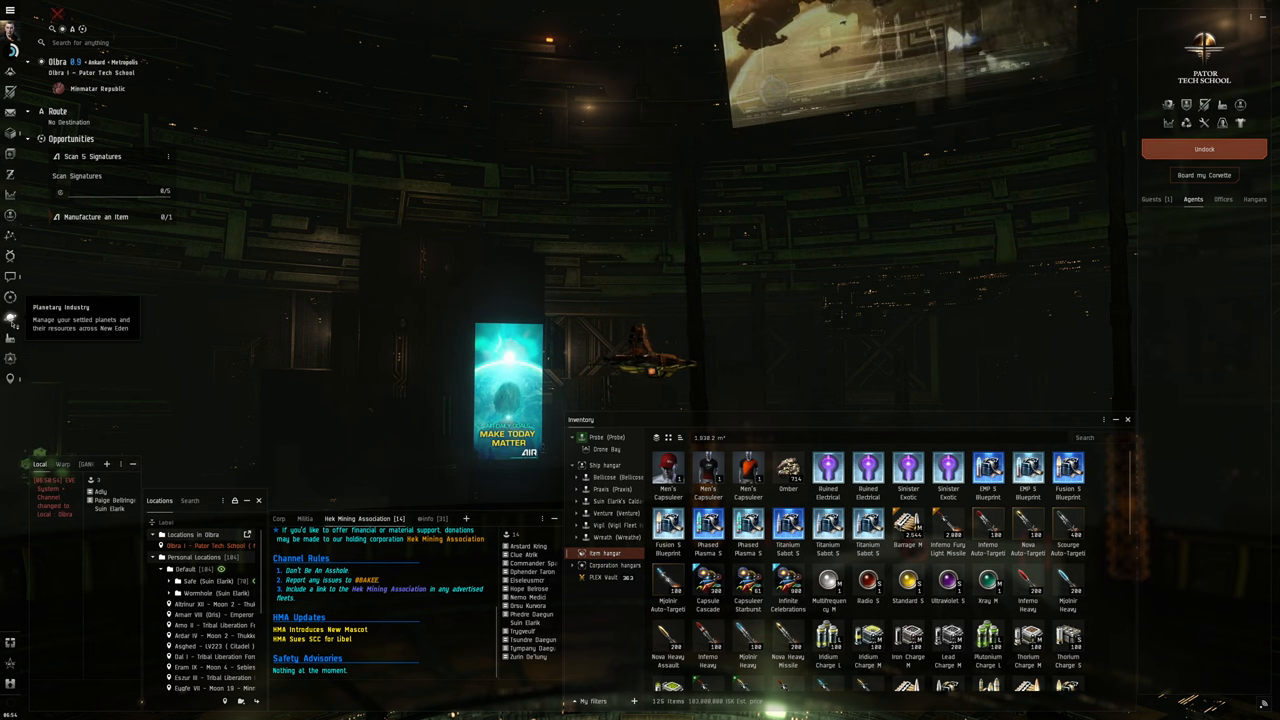
- Deliver the finished Warrior I job from the Industry Jobs list
click(12, 337)
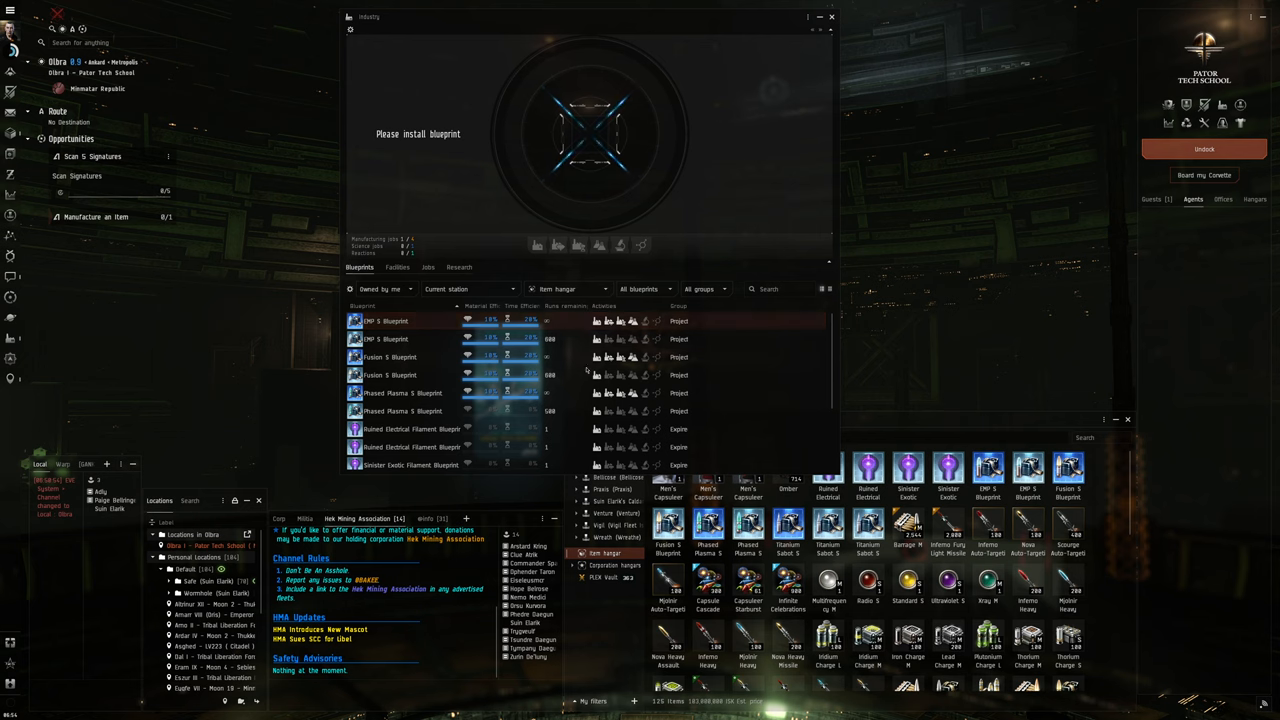
click(428, 267)
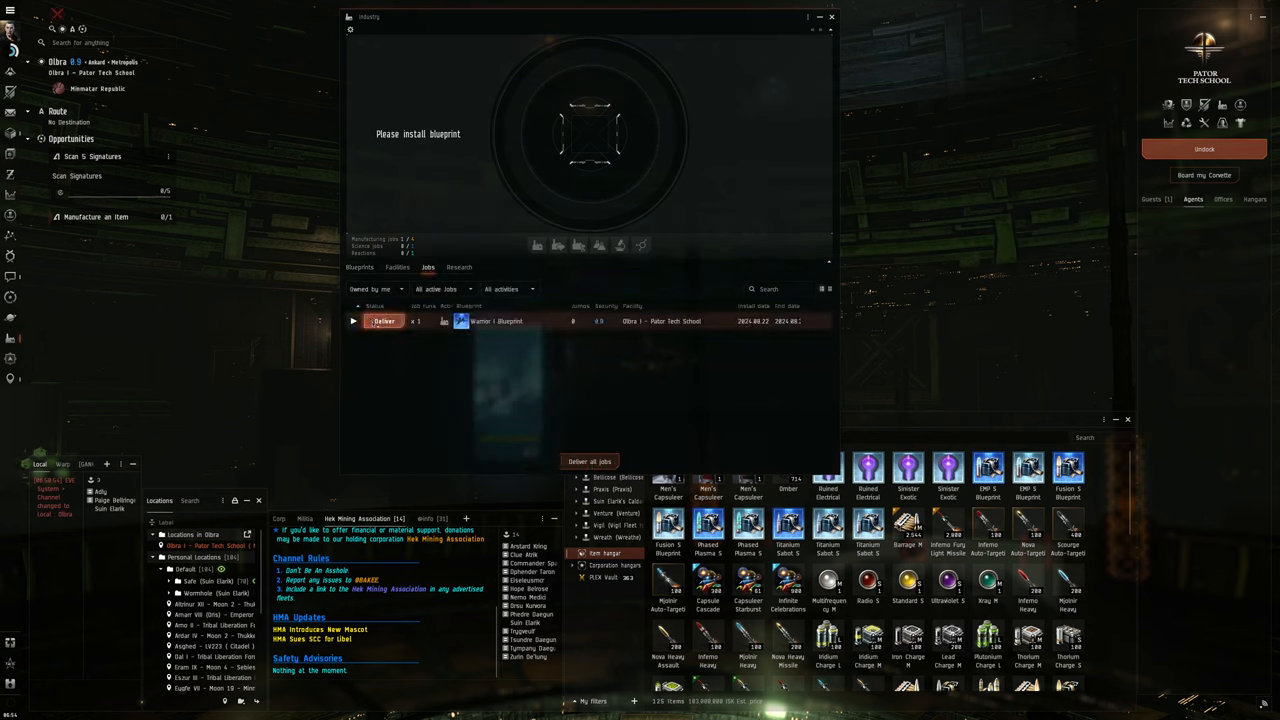
click(359, 267)
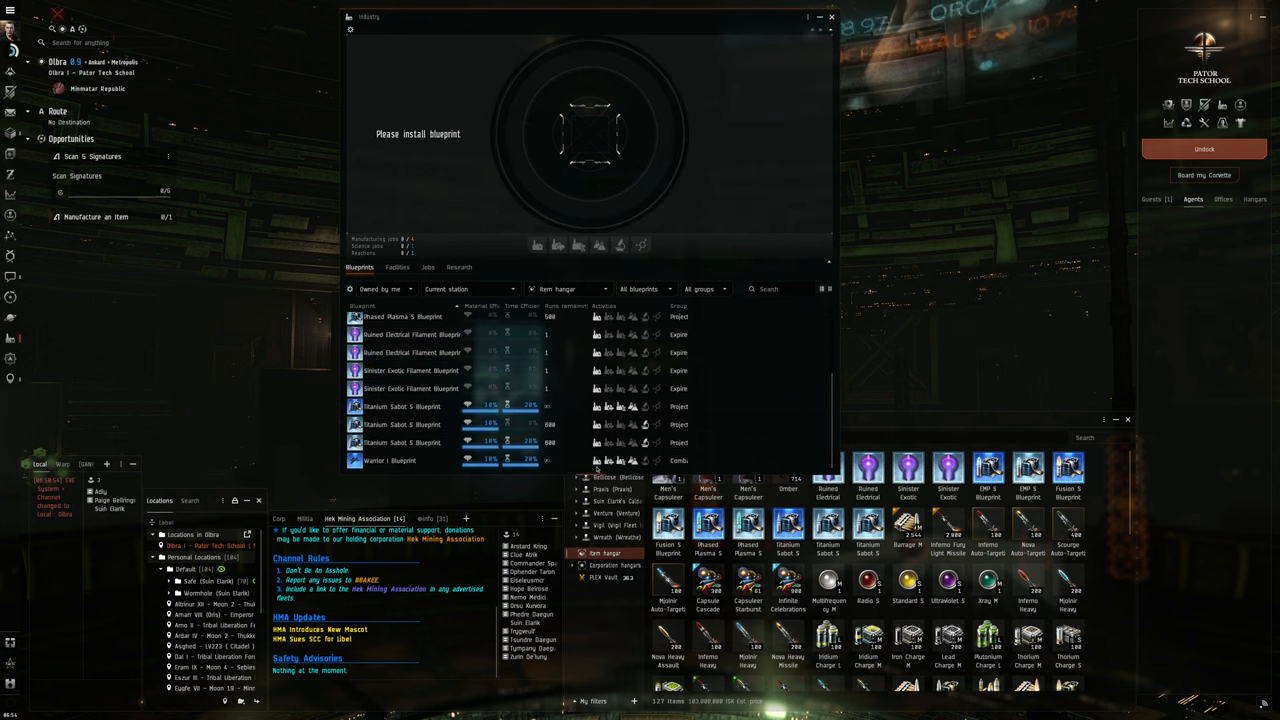
- Select the Warrior I Blueprint, completing Manufacture an Item, and close Industry
click(390, 460)
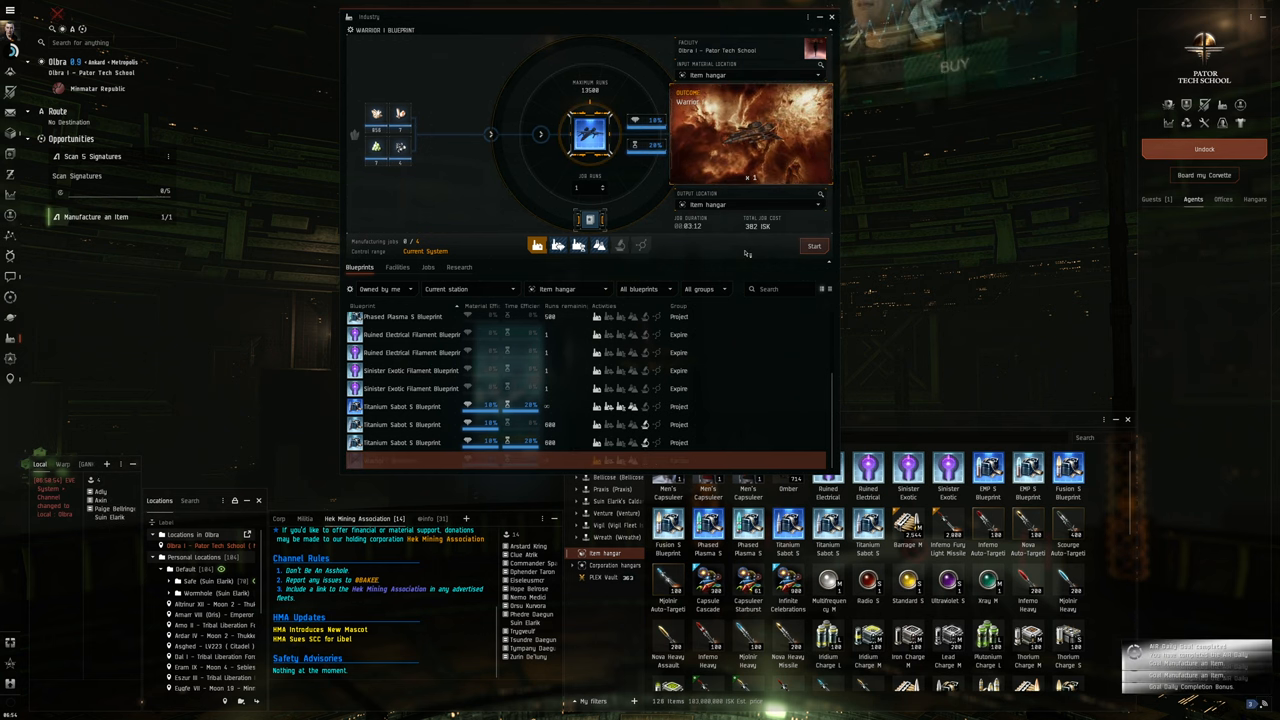
click(814, 245)
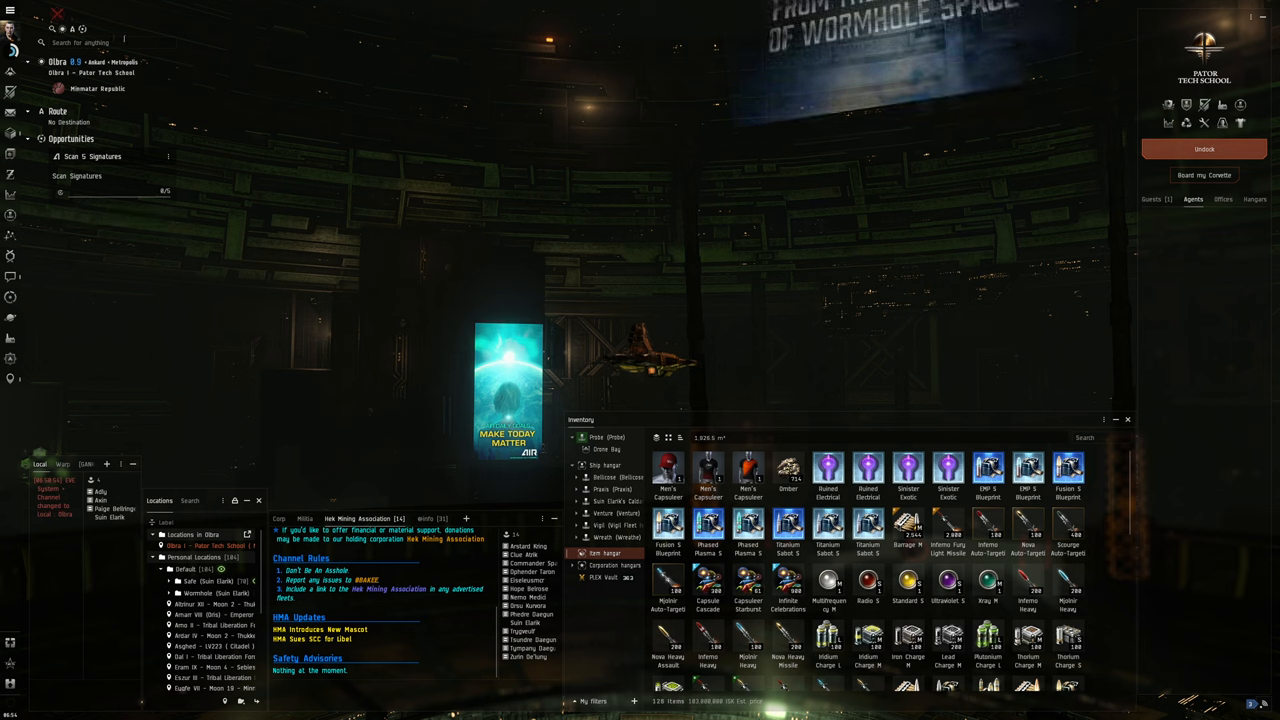
- Plot a route toward Hadaugago and undock from Pator Tech School
text(hada)
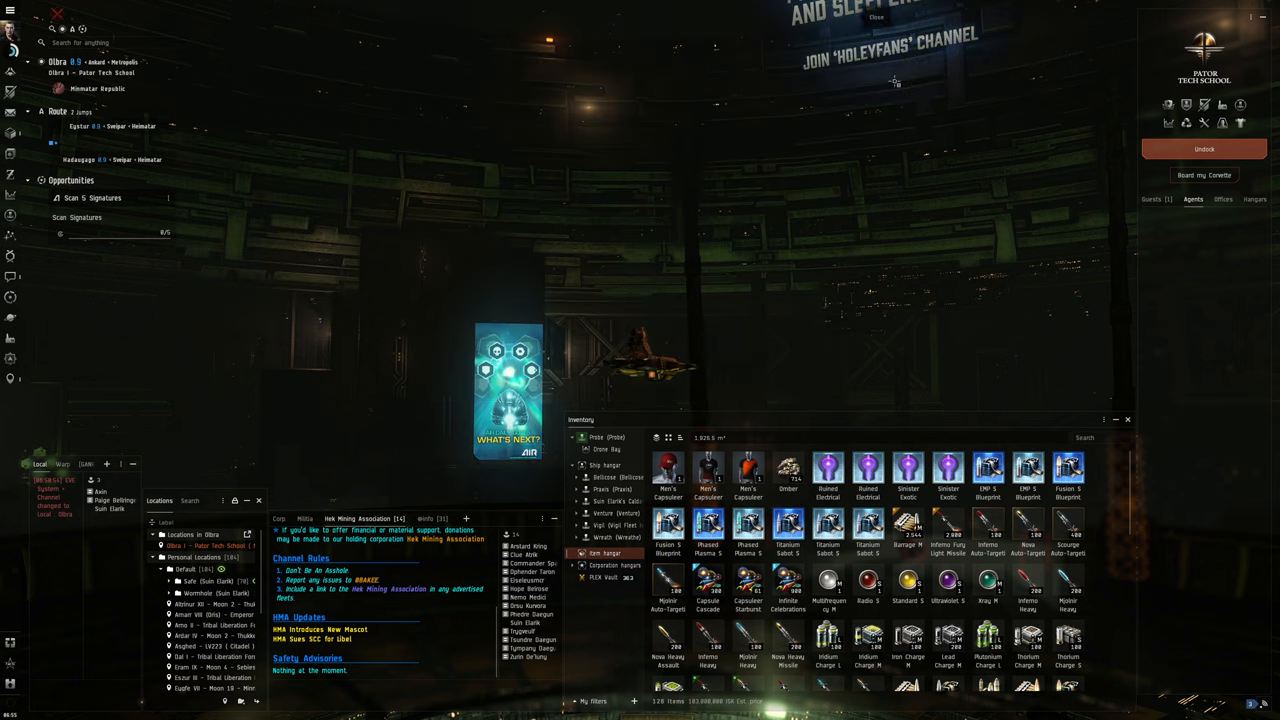
click(1204, 149)
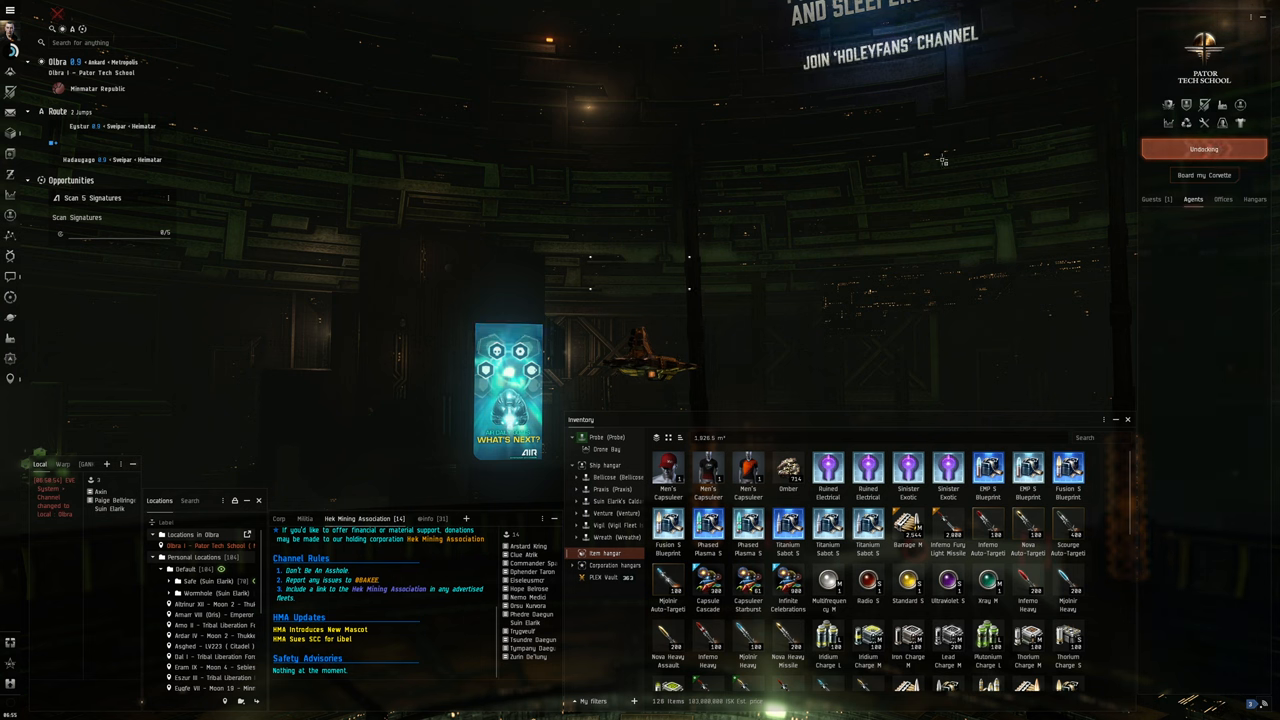
click(1203, 148)
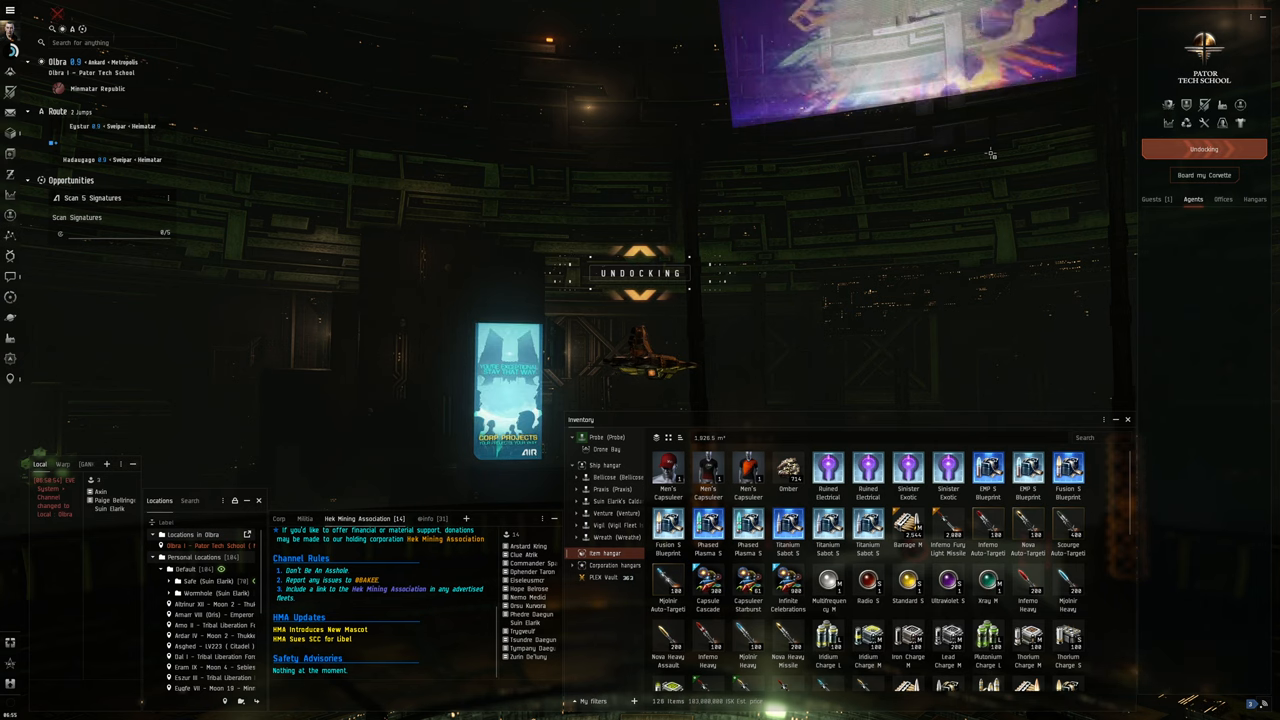
- Travel the route gates to Hadaugago with the probe scanner open
click(1203, 148)
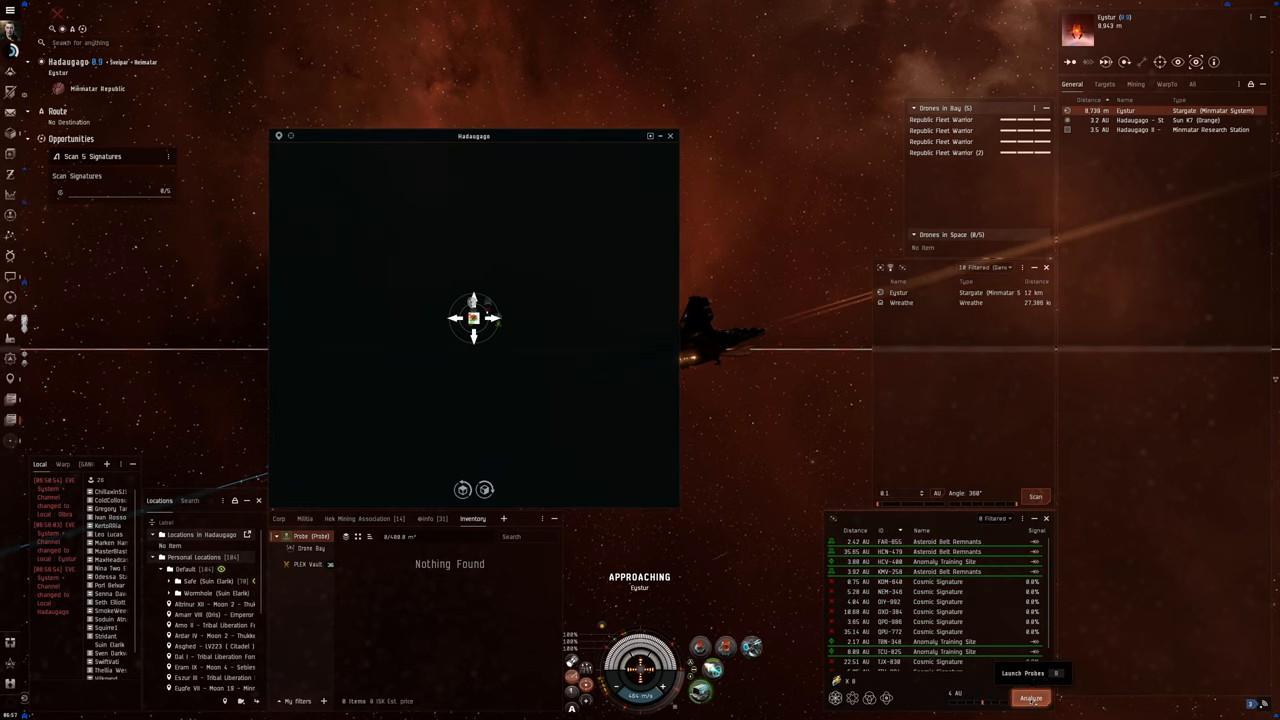
- Launch probes to scan five signatures, then close the probe map
click(1022, 672)
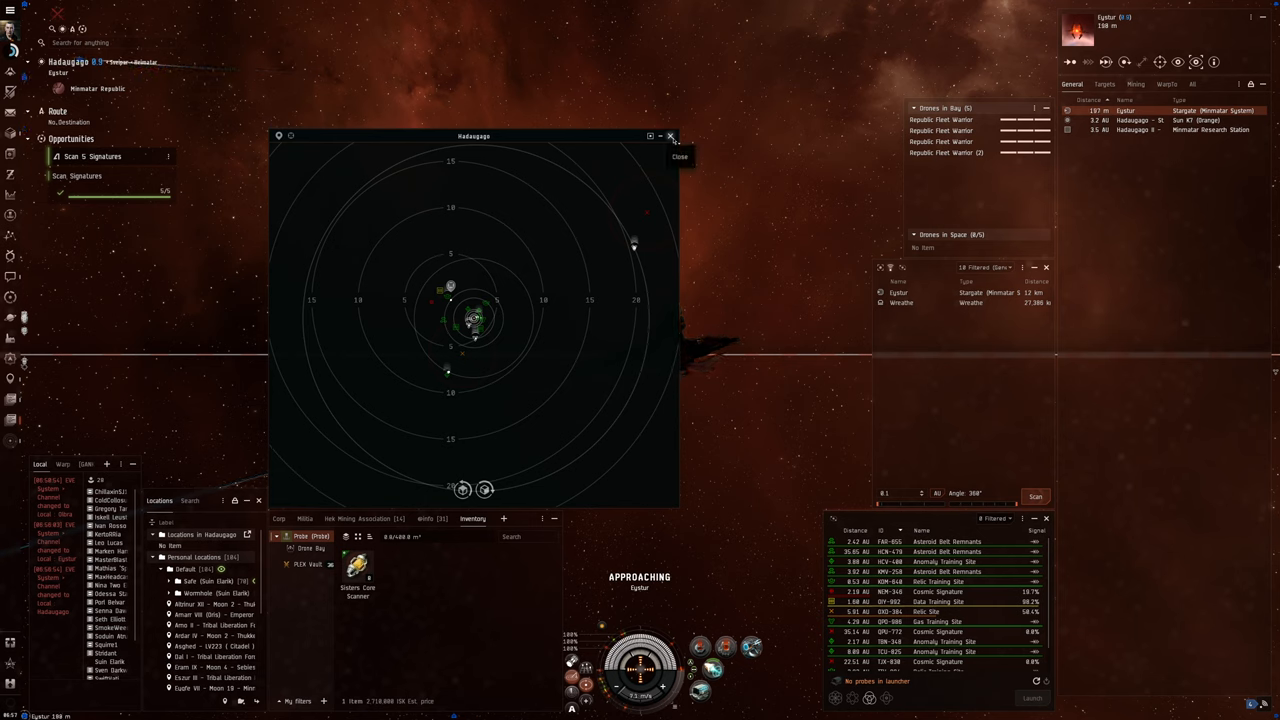
click(671, 135)
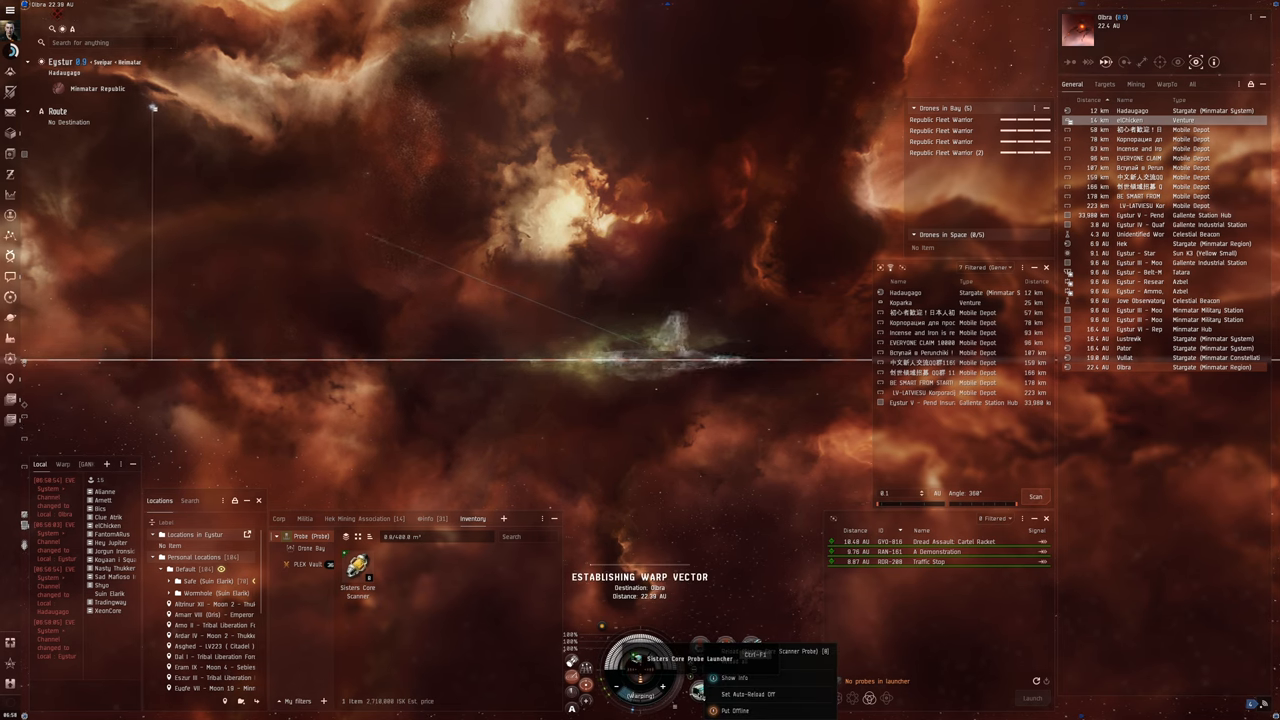
- Jump to Dibra and dock at Pator Tech School to review daily goals
click(689, 658)
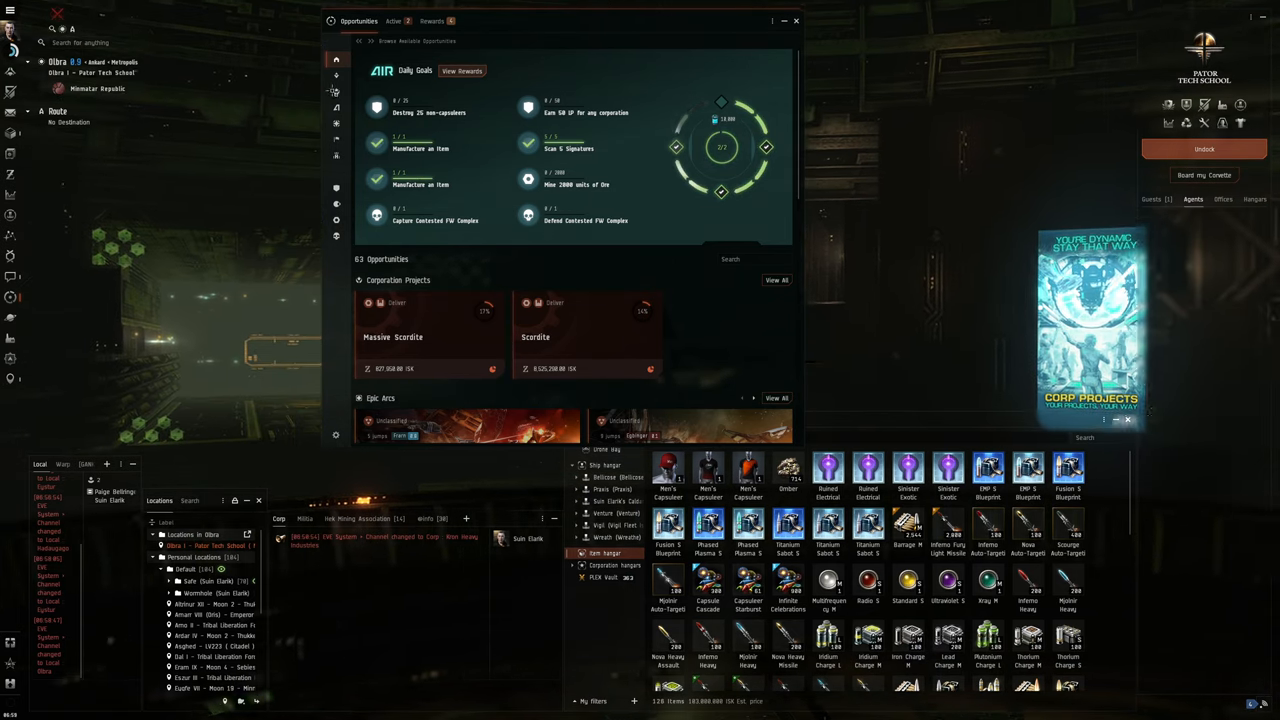
- Claim all opportunity rewards, including the Daily Completion Bonus, from the Rewards tab
click(432, 20)
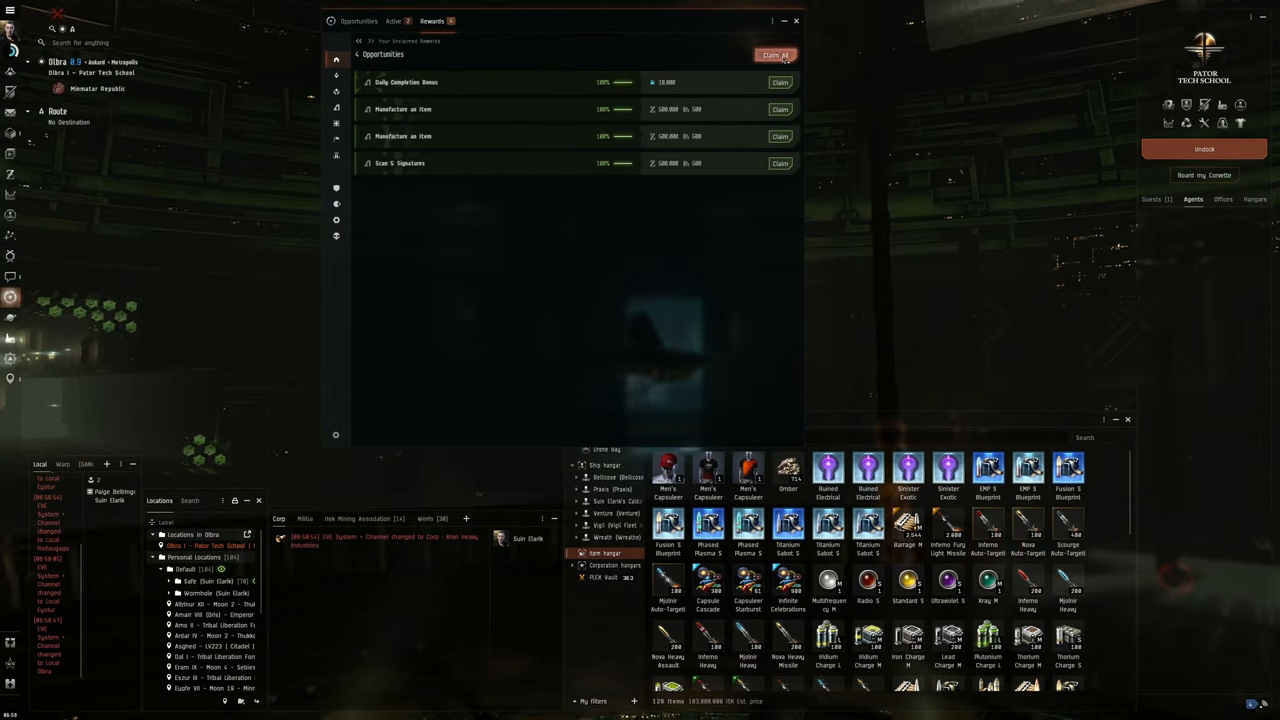
click(775, 55)
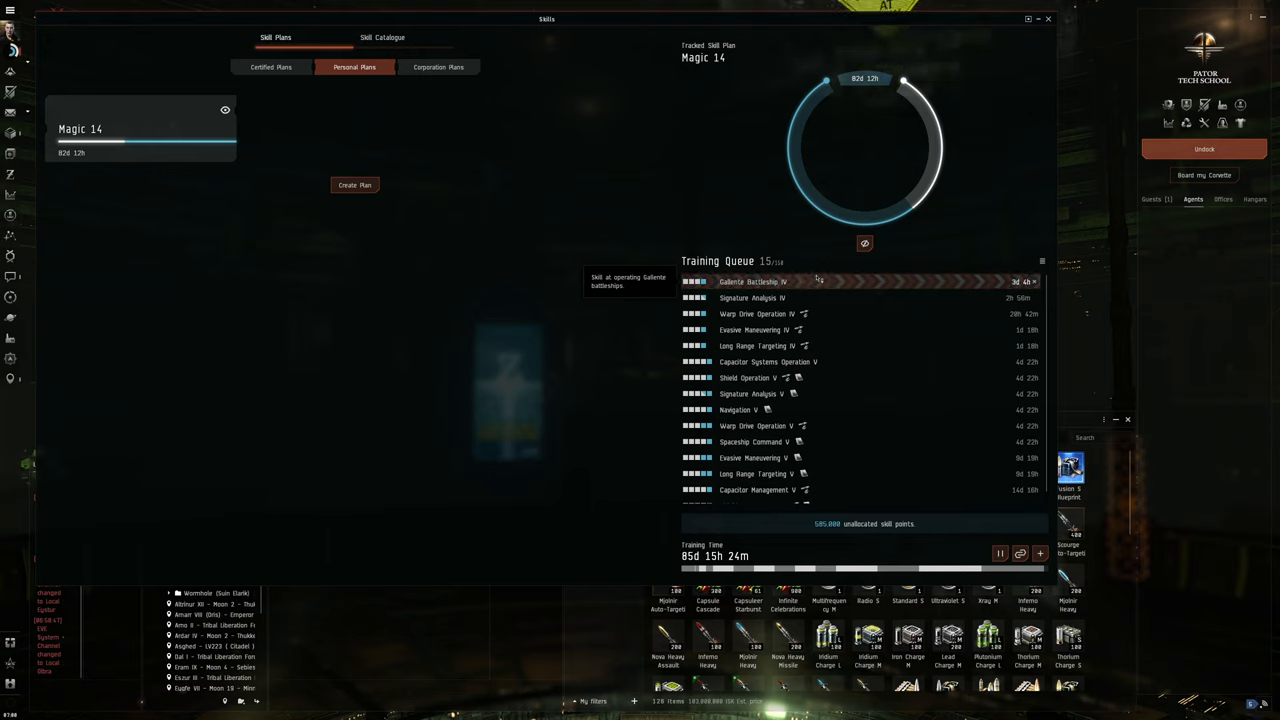
mouse_move(710, 265)
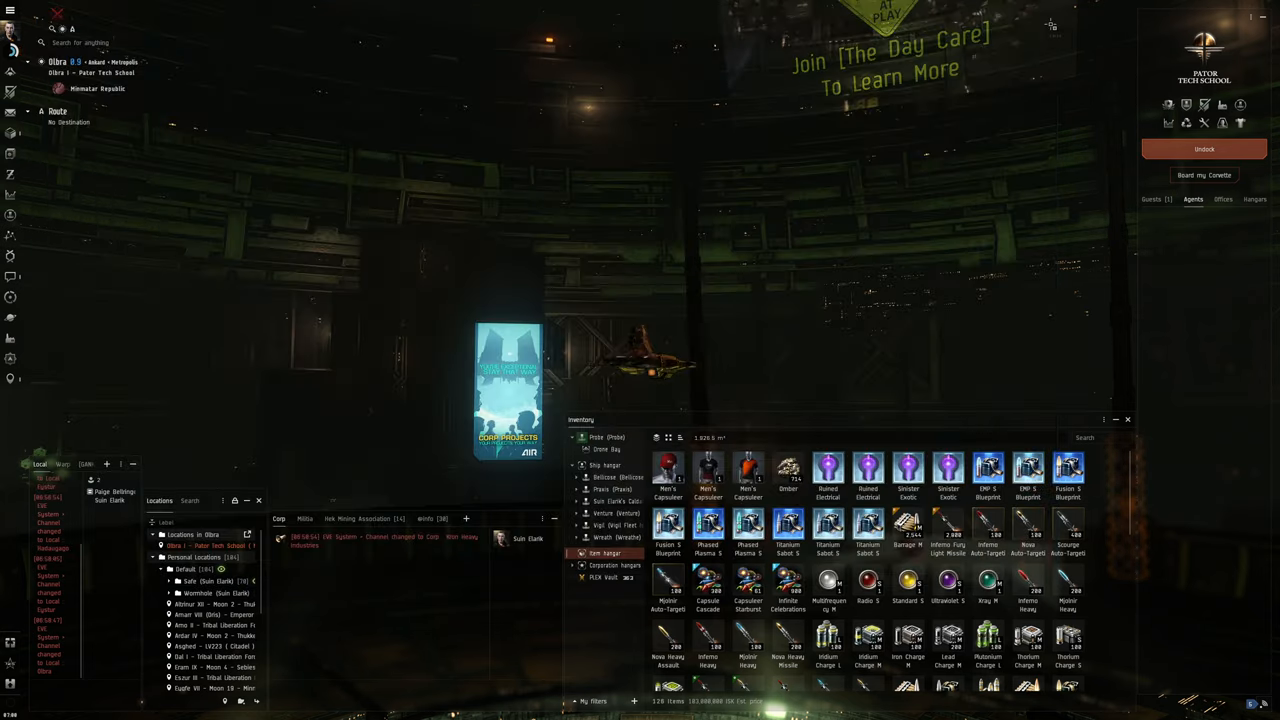
mouse_move(950, 185)
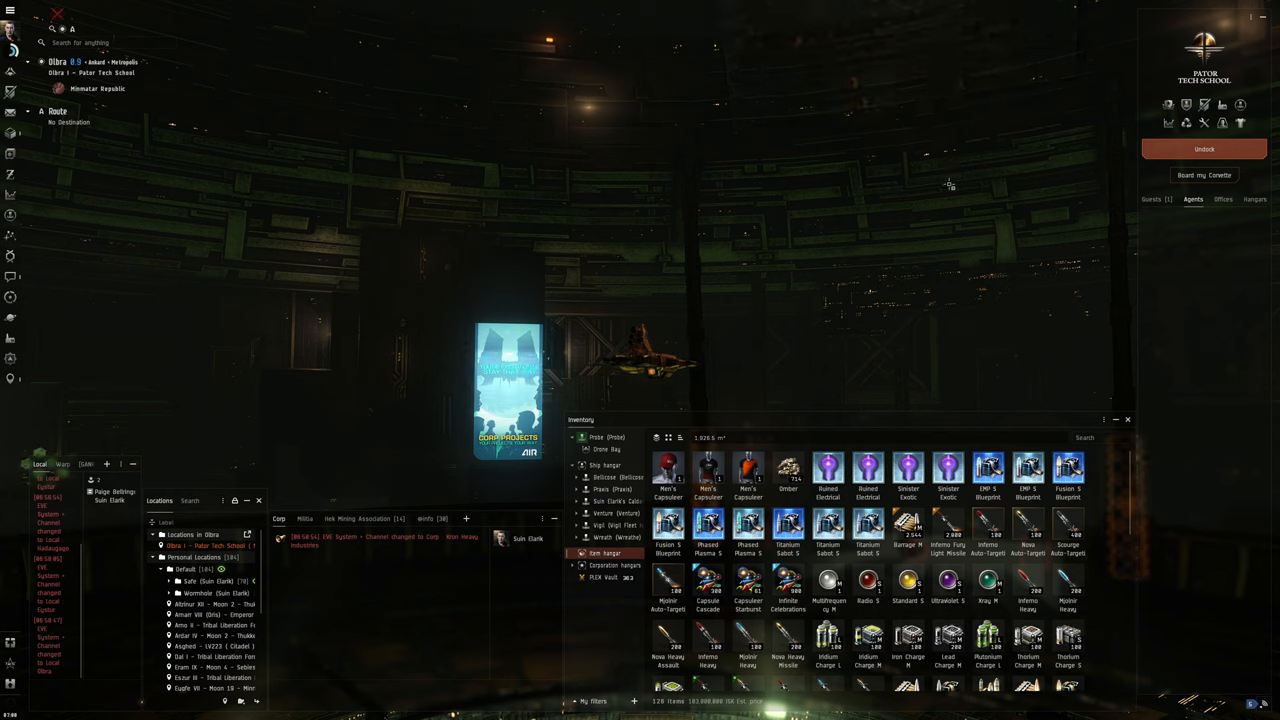